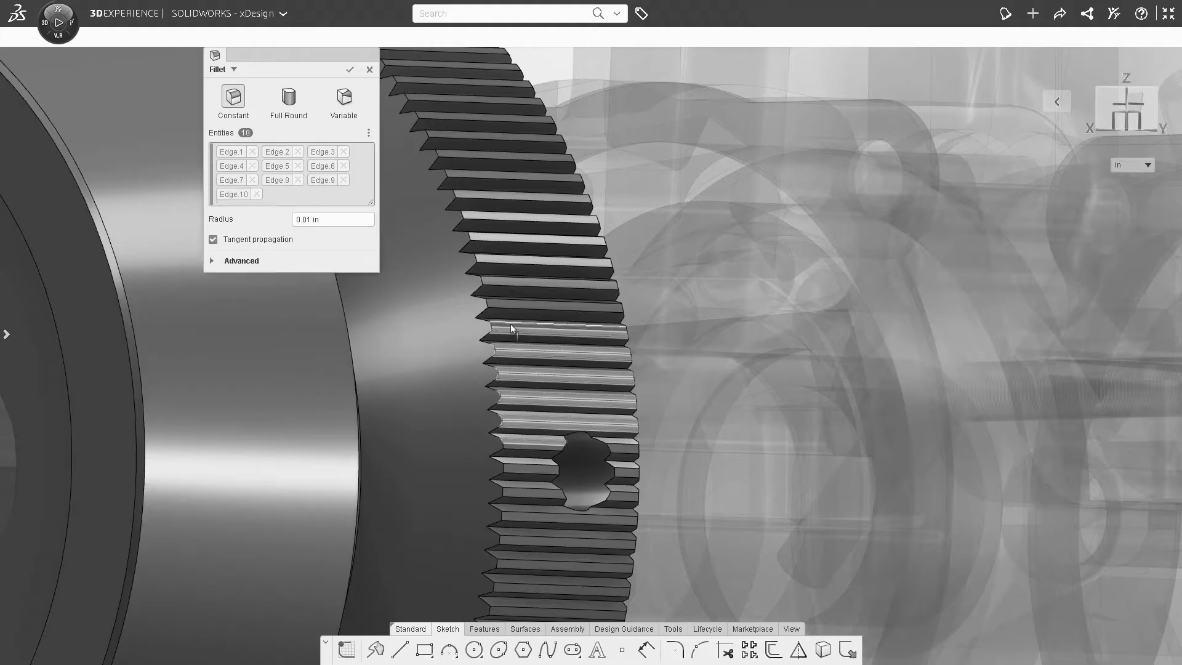
Step: Add two more gear tooth edges to the 0.01 in fillet selection
left_click(512, 315)
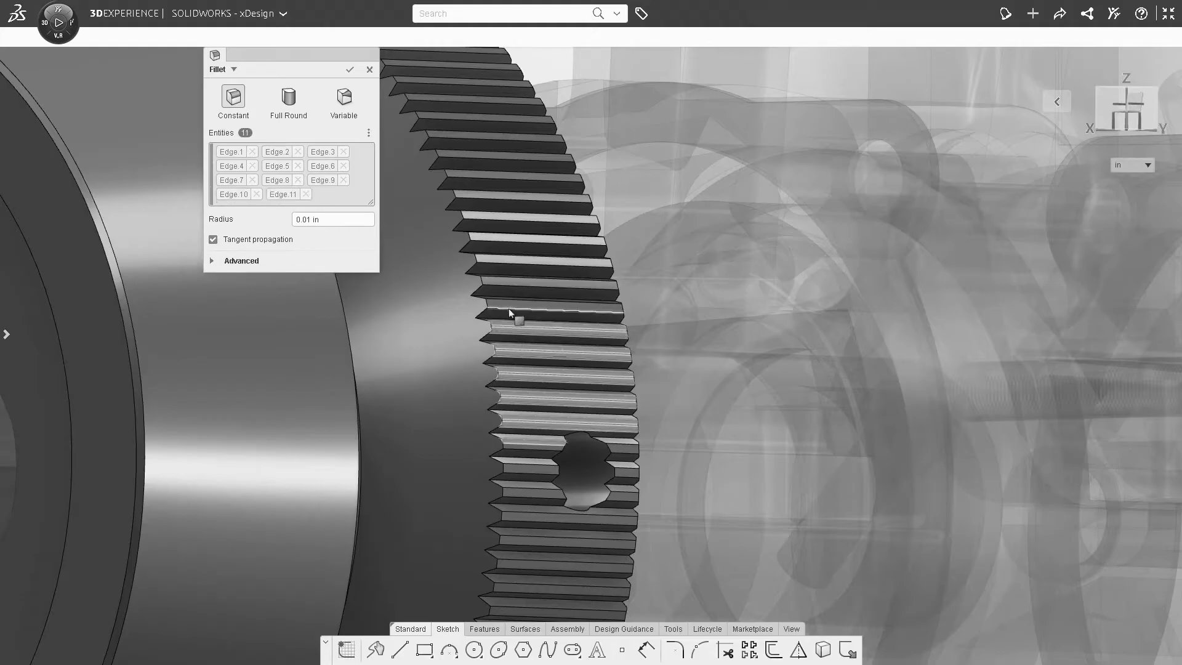
left_click(528, 291)
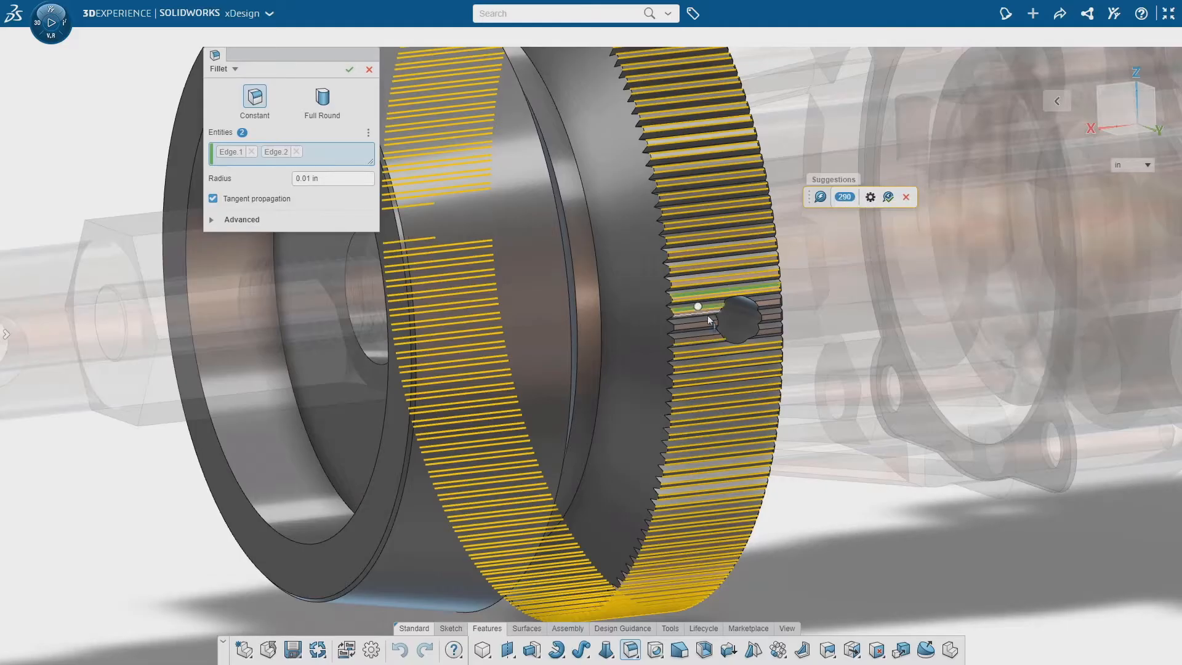
Step: Accept the 290 predicted tooth edges into the fillet, then view the full engine assembly
left_click(349, 69)
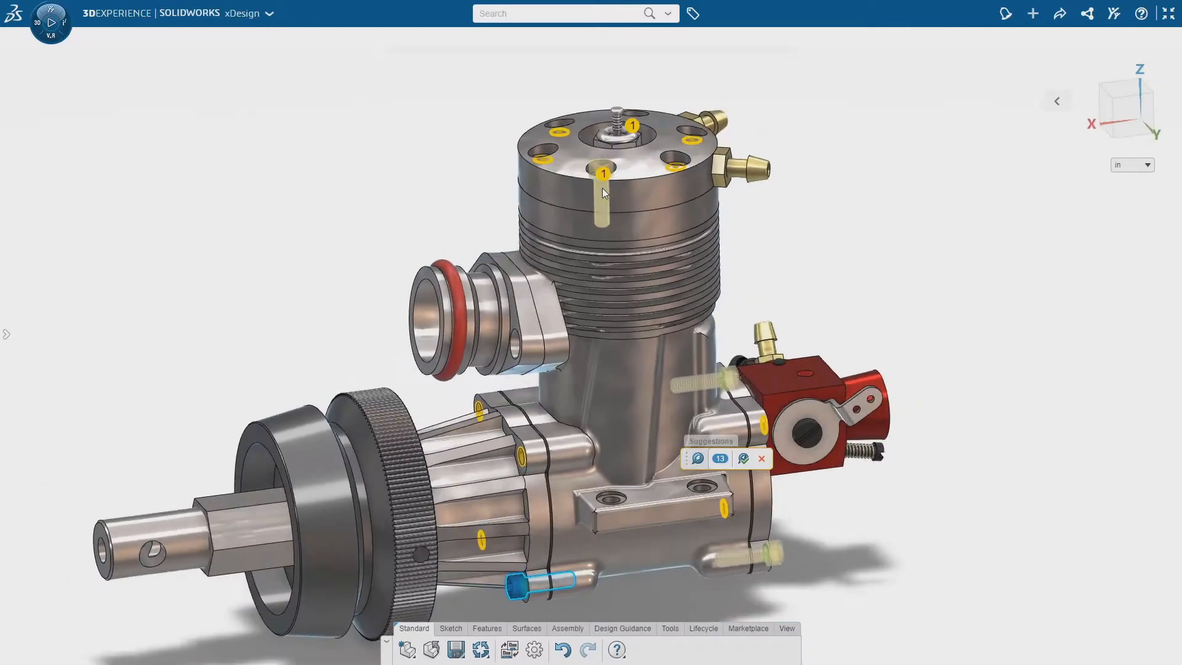